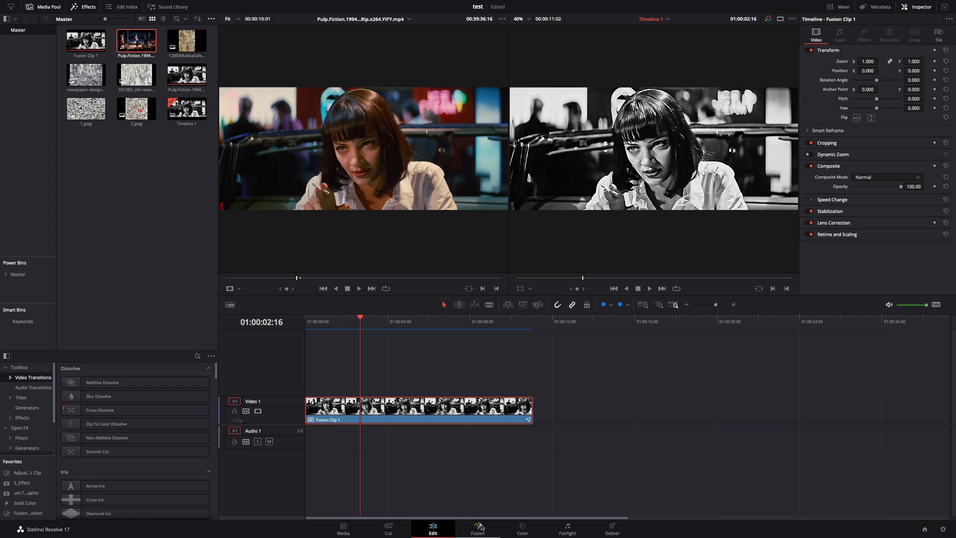
Step: Switch to the Fusion page to composite Fusion Clip 1 with nodes
click(478, 529)
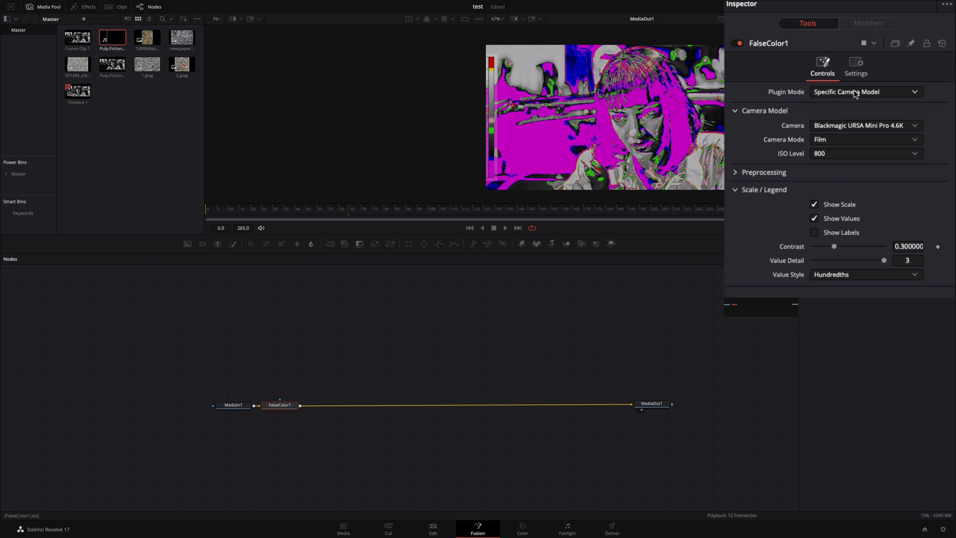
Step: Set FalseColor1 to Creative mode with 5 Bands after trying 10 Bands, and hide Show Scale
click(864, 91)
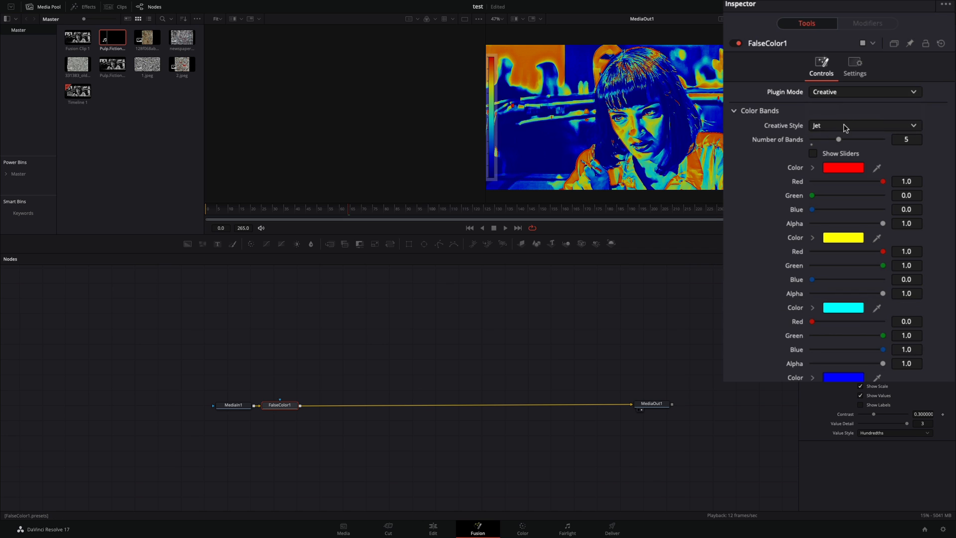
click(862, 125)
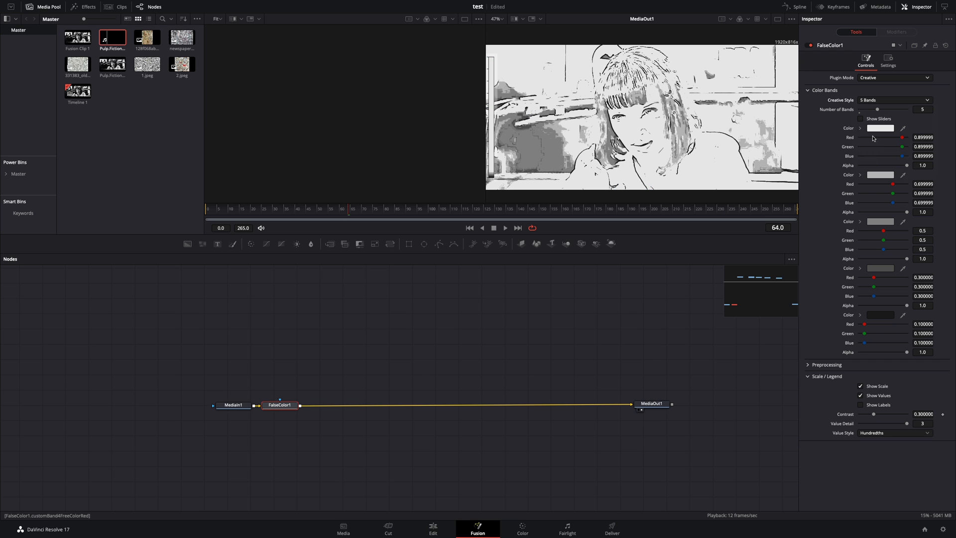
click(893, 100)
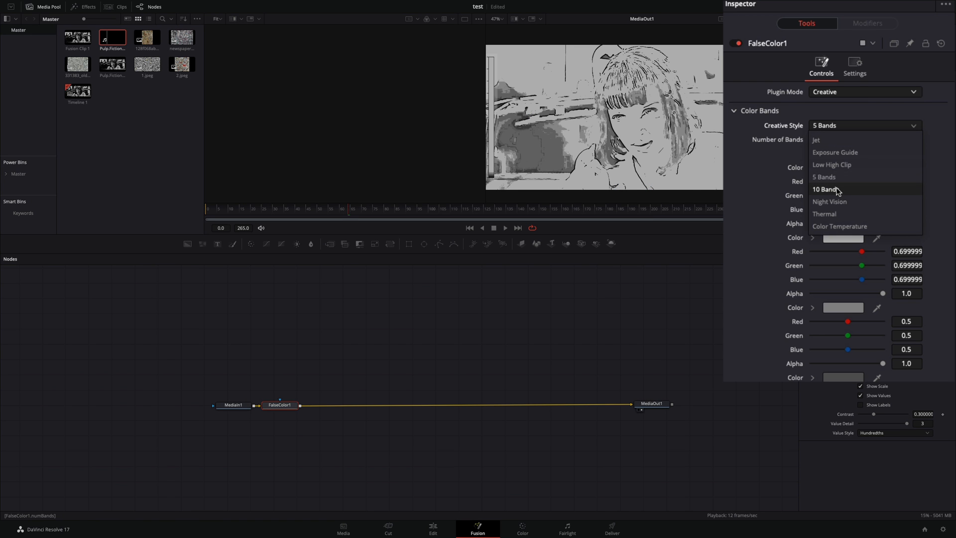
click(826, 188)
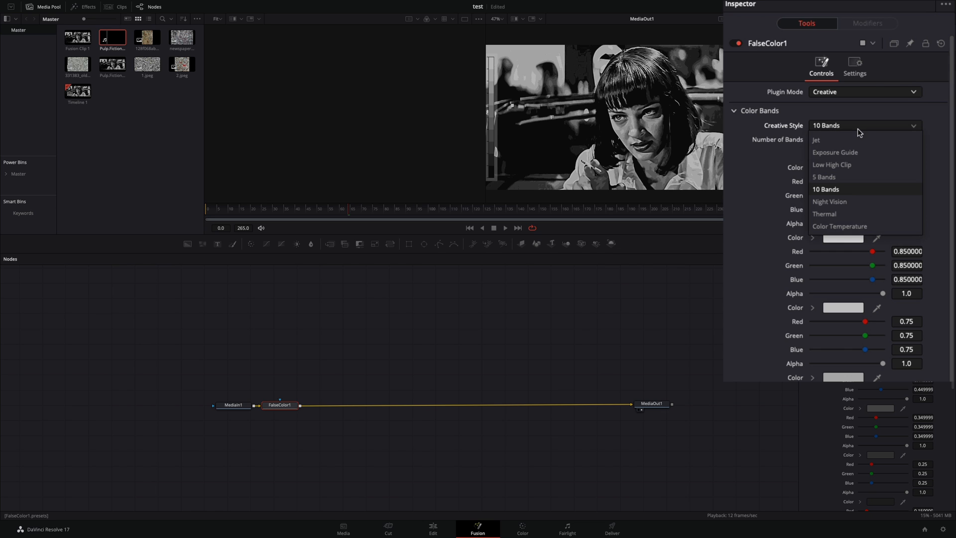
click(823, 177)
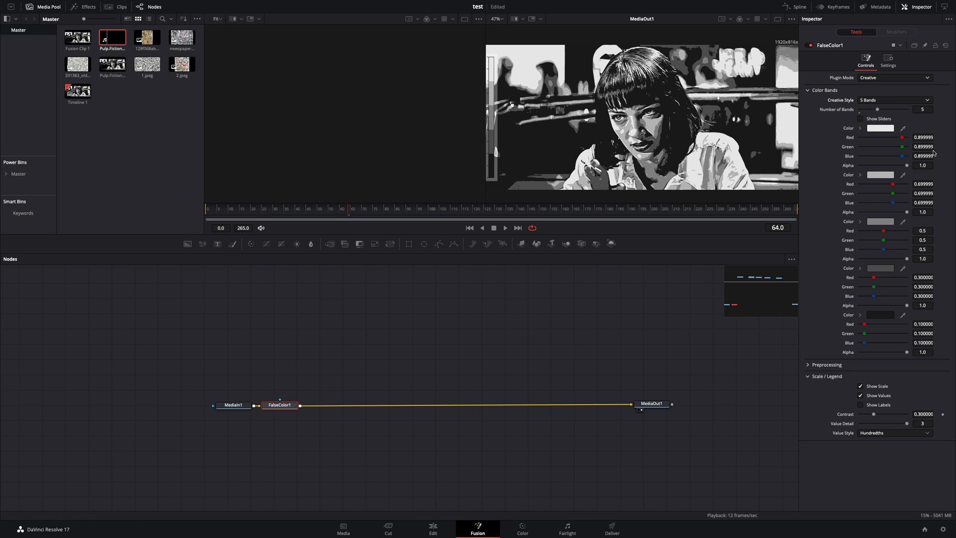
scroll(down, 3)
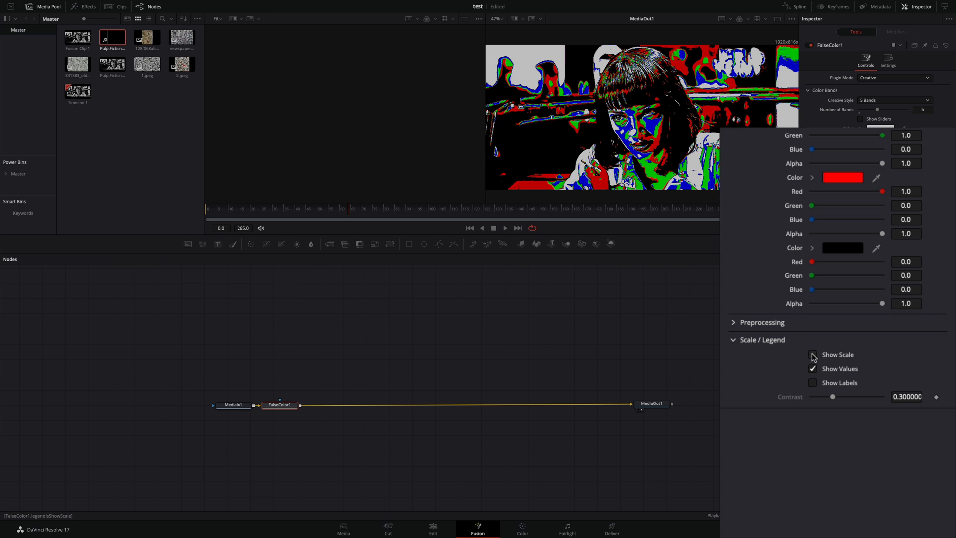
click(761, 322)
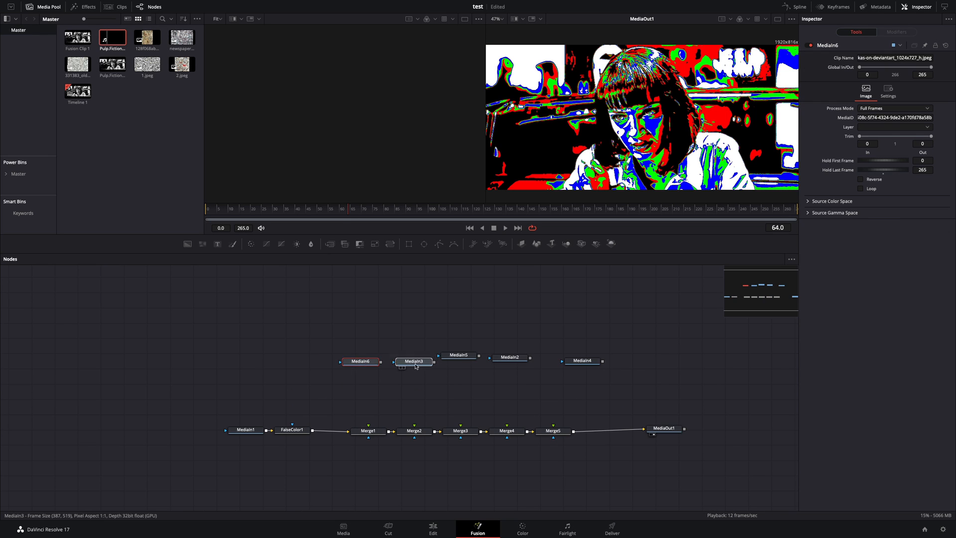
Step: Inspect Merge3, view the newspaper texture alone, and check Merge1's edge handling
click(468, 431)
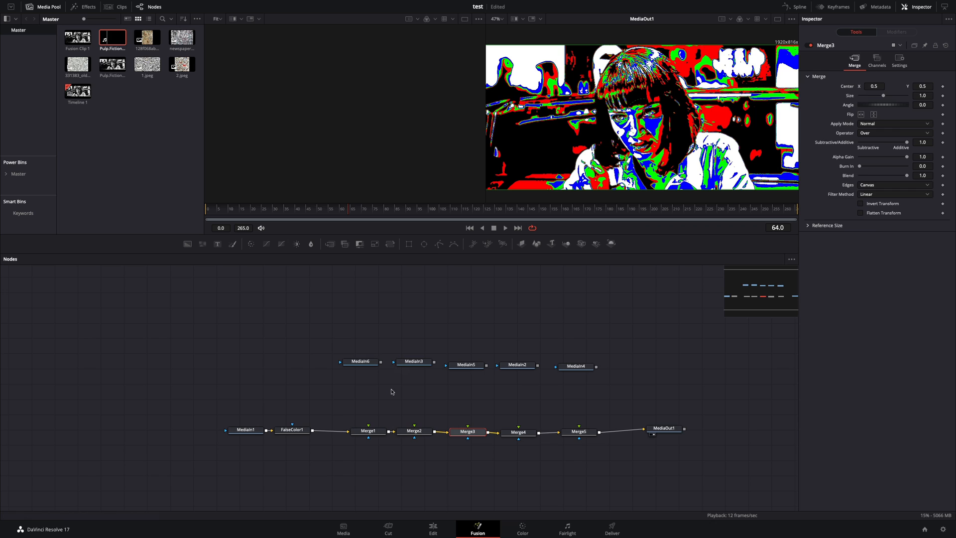
click(359, 361)
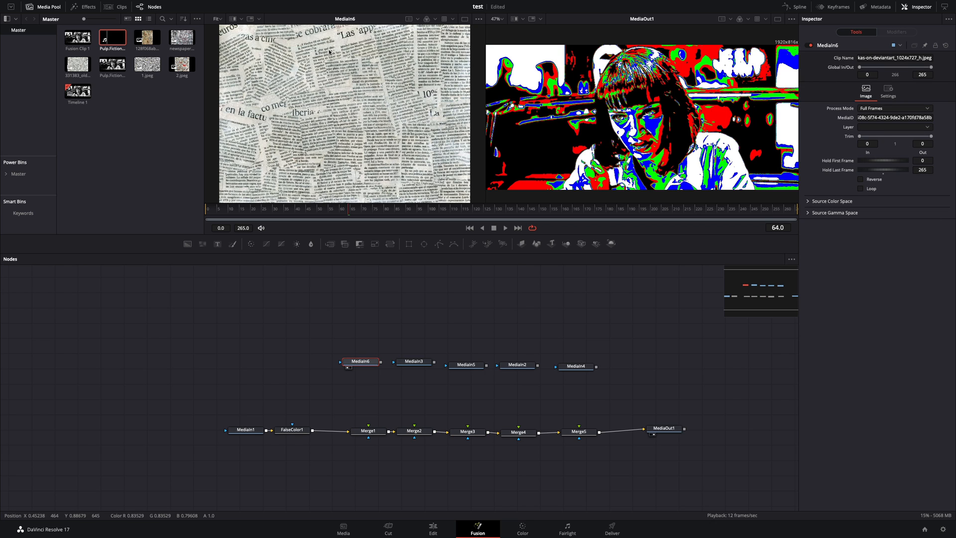
mouse_move(350, 334)
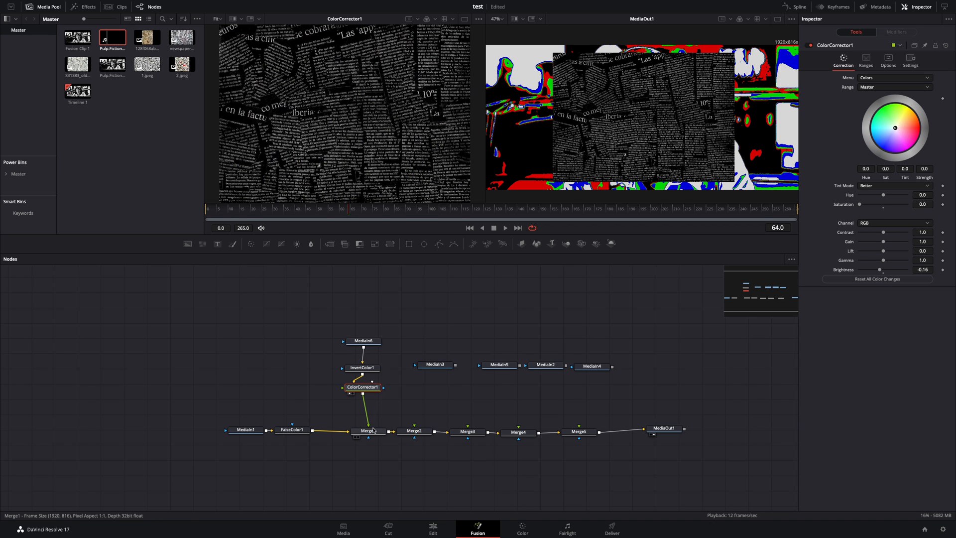
click(368, 430)
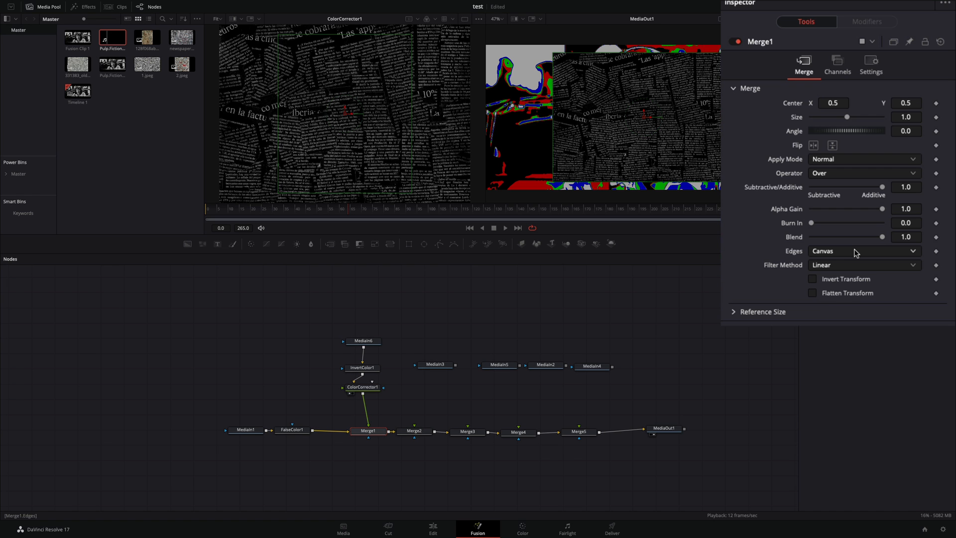
click(363, 348)
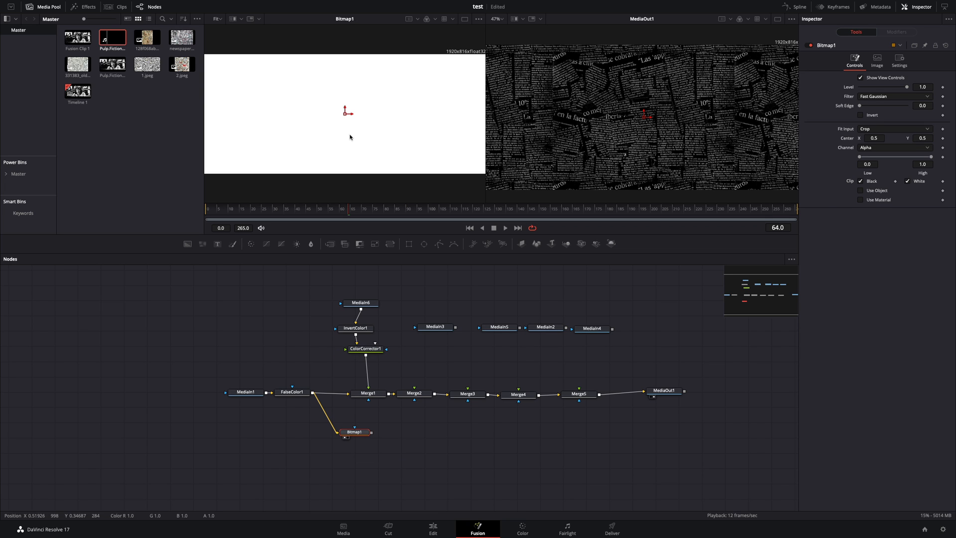
Step: Mask Merge1 with Bitmap1 and set Bitmap2's Channel to Red
click(894, 147)
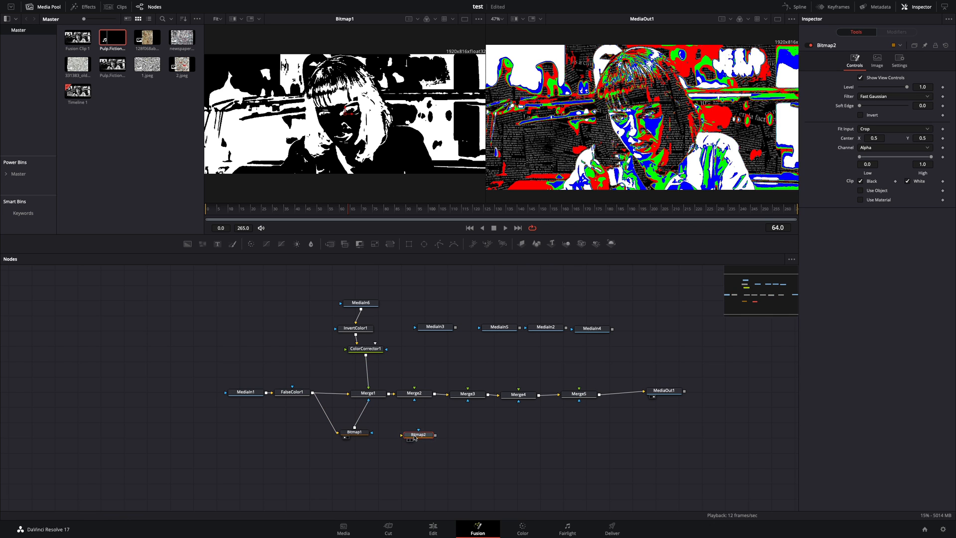
click(418, 434)
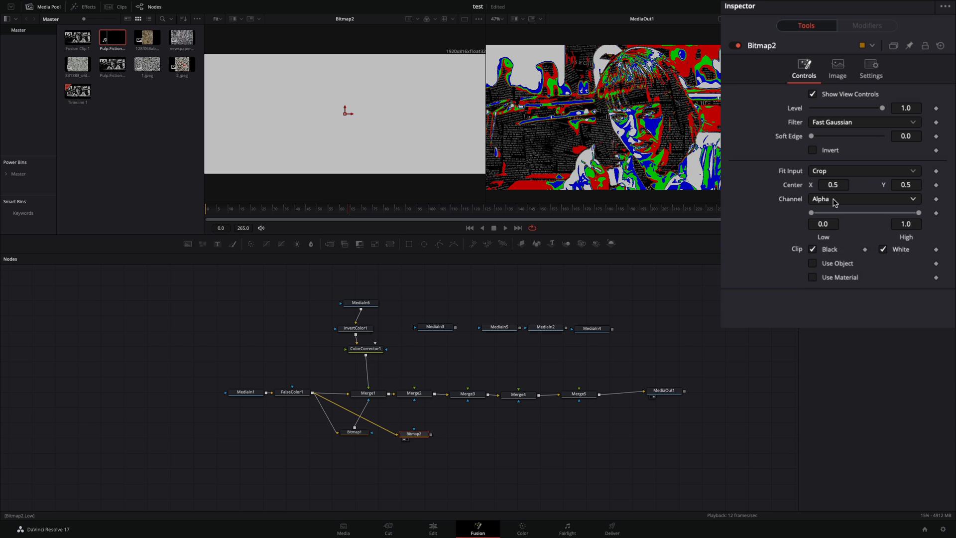
click(862, 199)
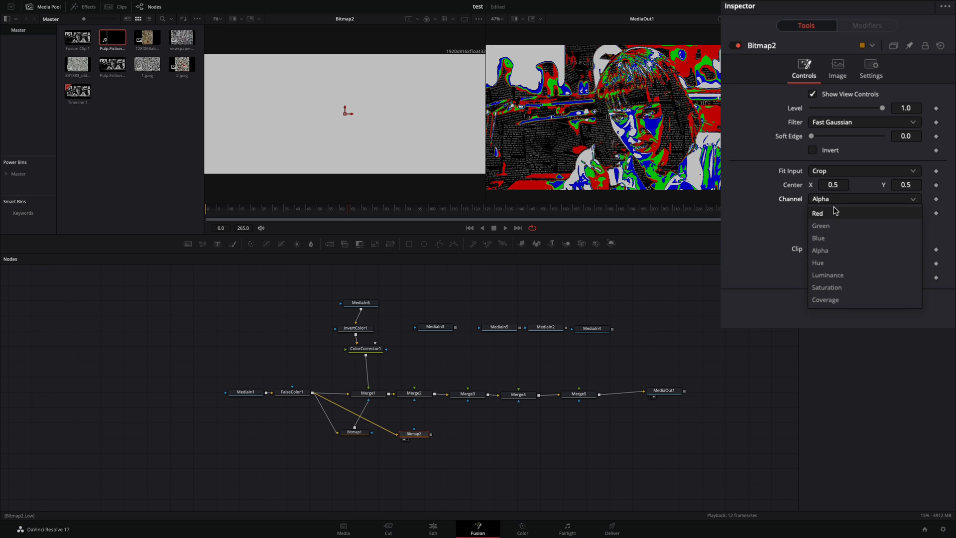
click(818, 213)
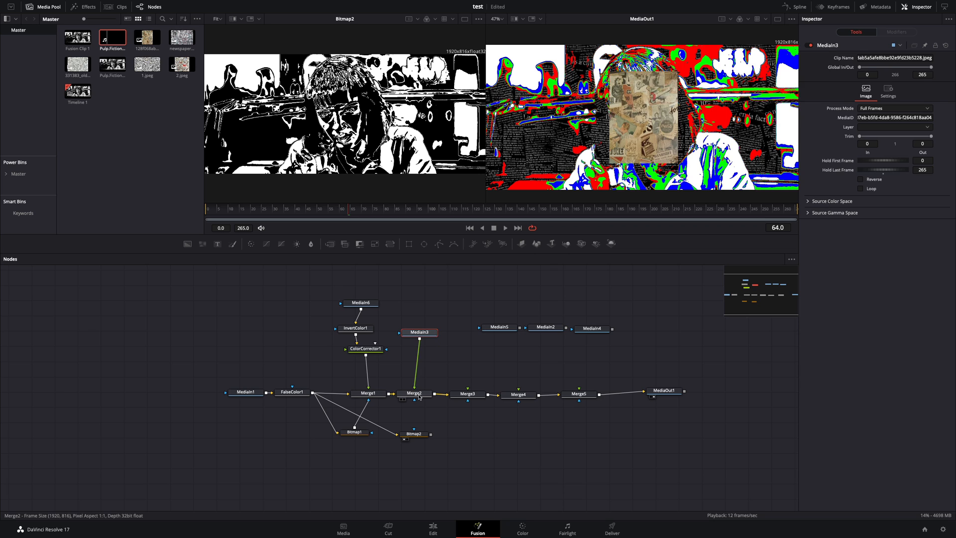
Step: Inspect Merge3, Bitmap2_1's channel setting and the Media5 newspaper cover image
click(414, 392)
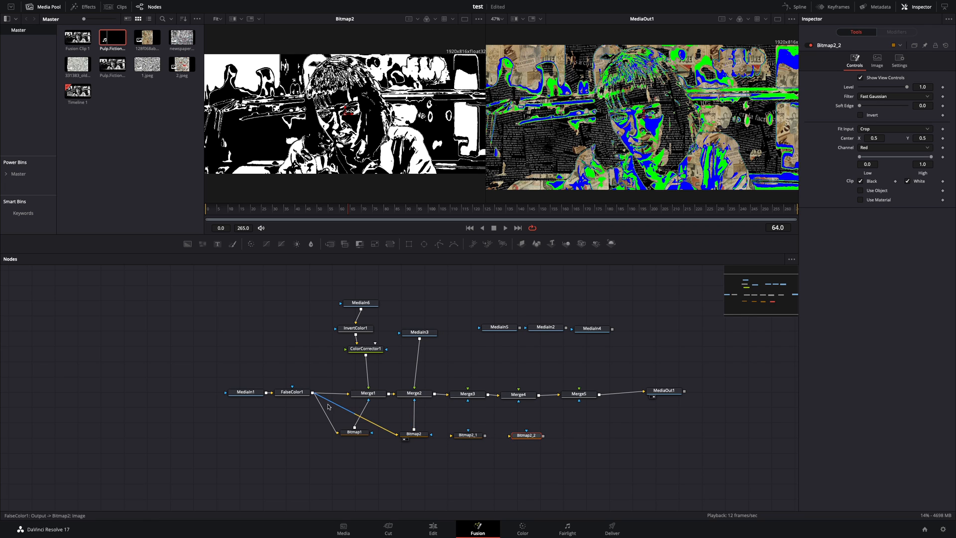
click(468, 435)
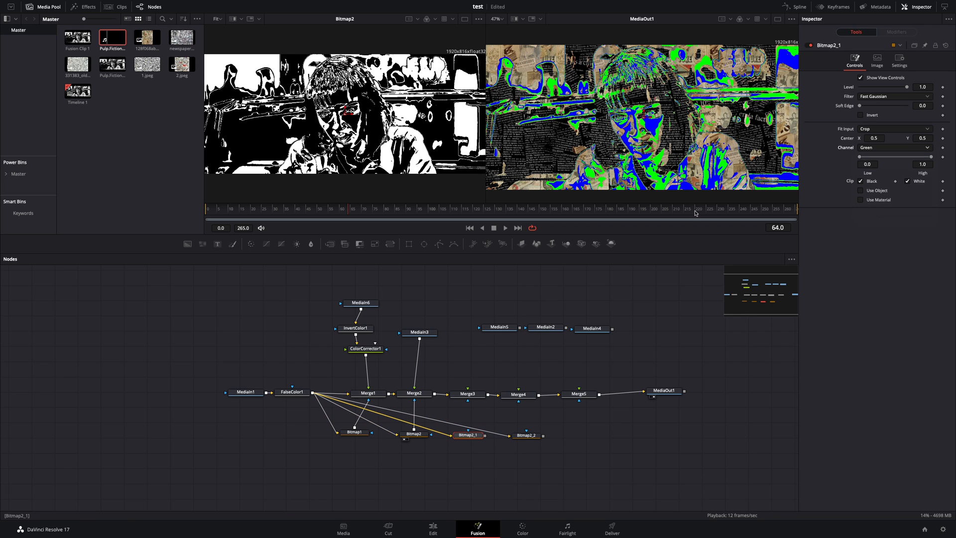
click(468, 328)
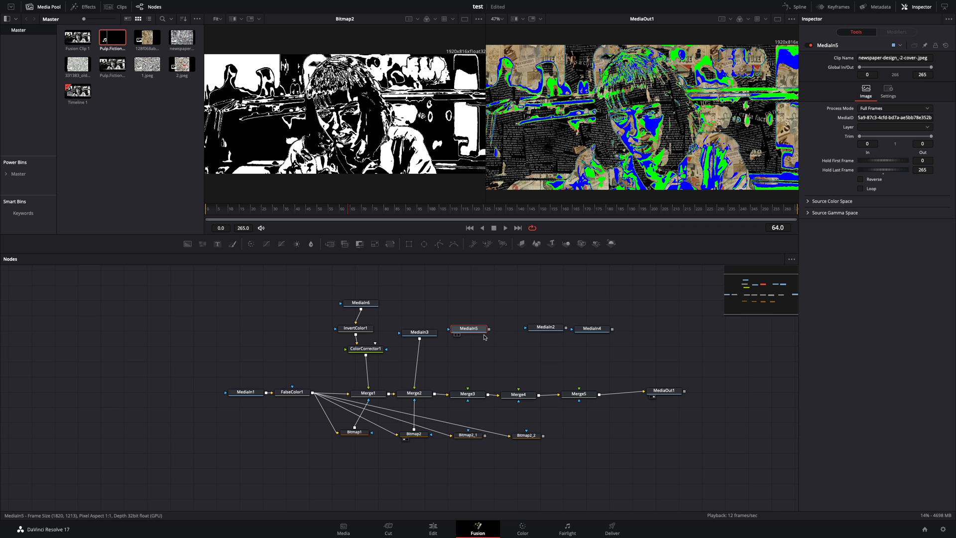
Step: Set Edges to Wrap on Merge3 and Merge4
click(468, 393)
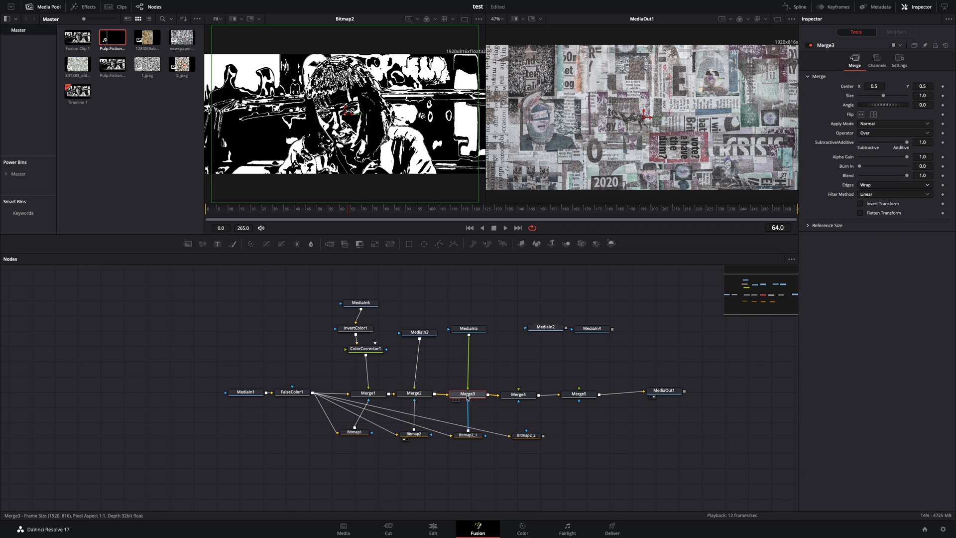
click(893, 184)
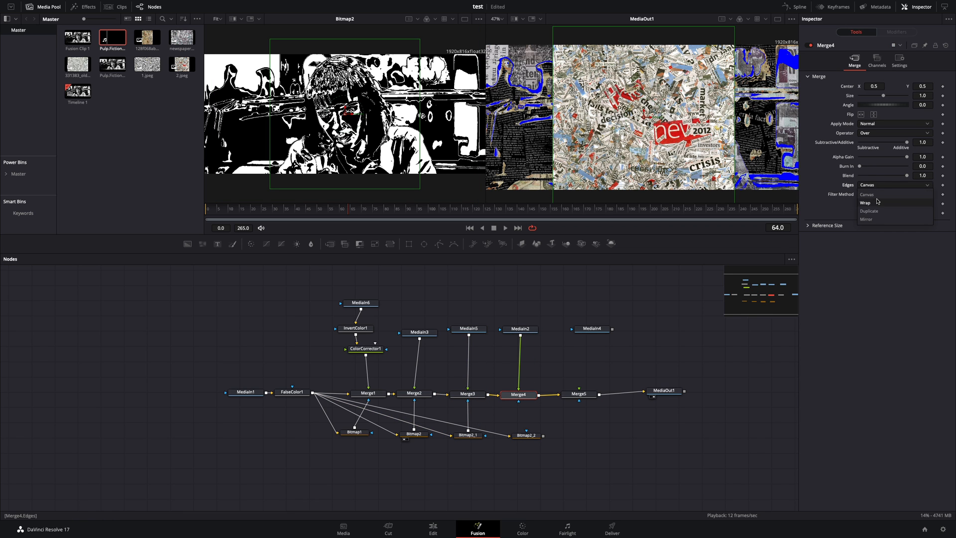
click(575, 331)
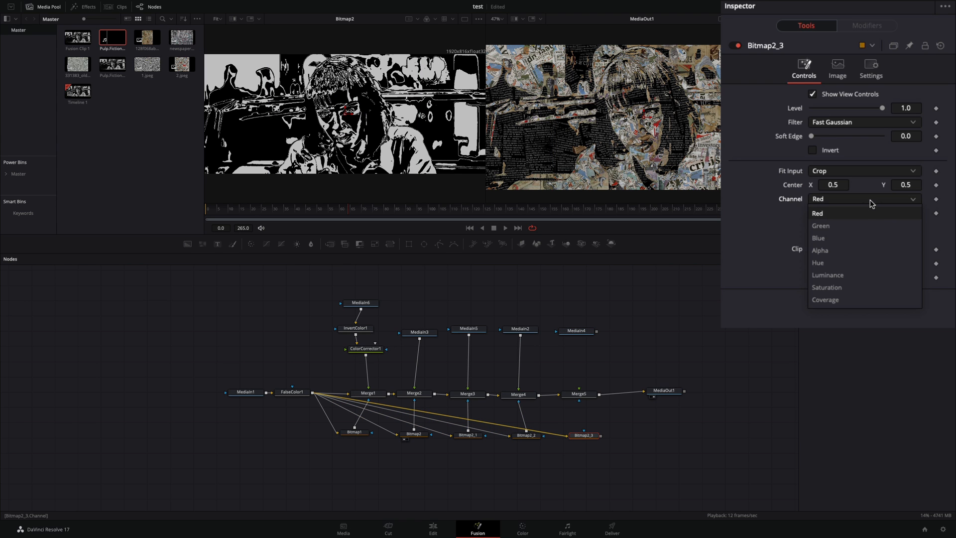
Step: Set Bitmap2_3 to the Luminance channel and bring Media4's texture into Merge5
click(827, 275)
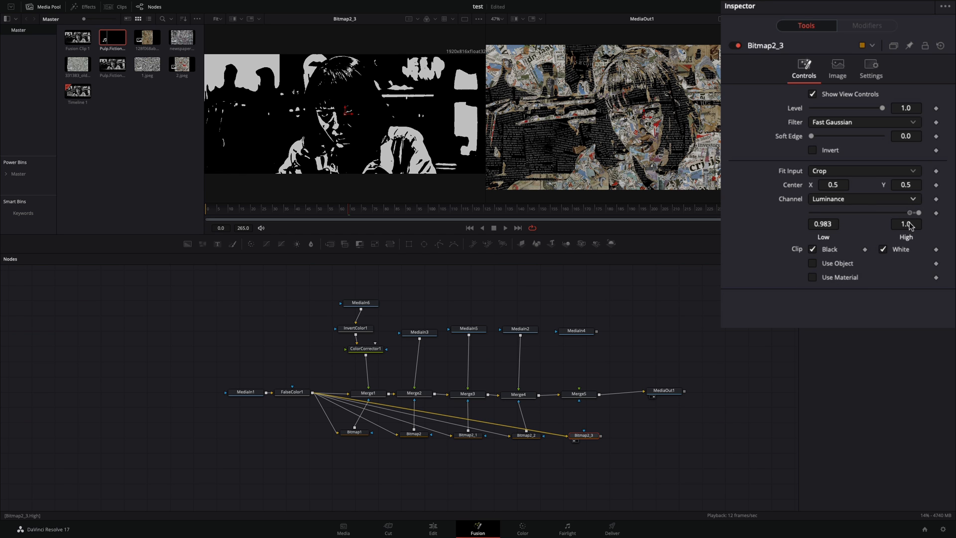
click(578, 393)
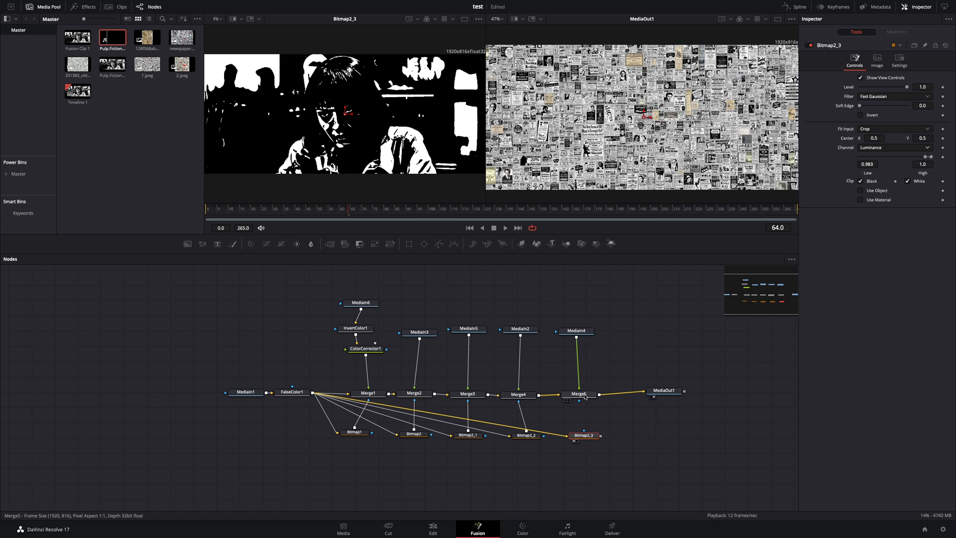
click(578, 394)
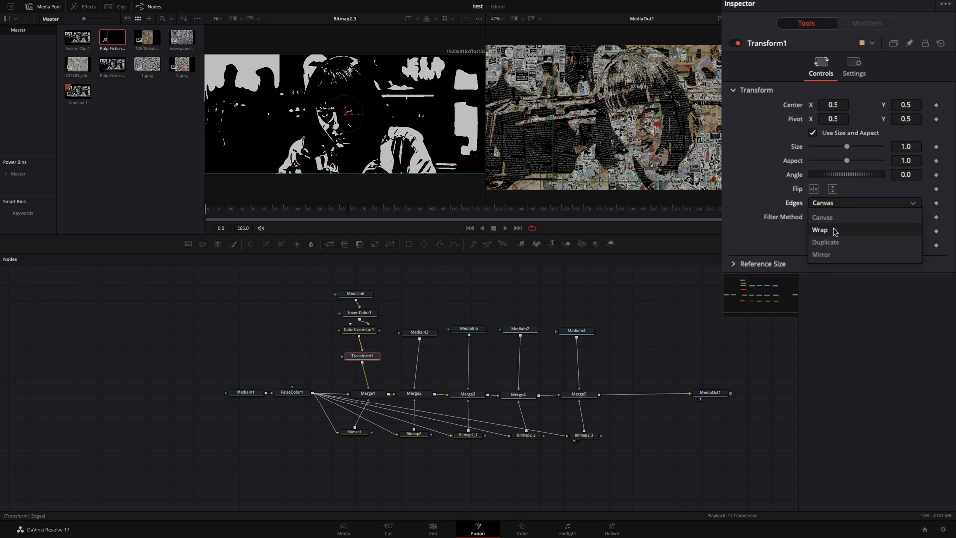
Step: Add a Shake modifier to Transform1's Center and view its settings
right_click(831, 104)
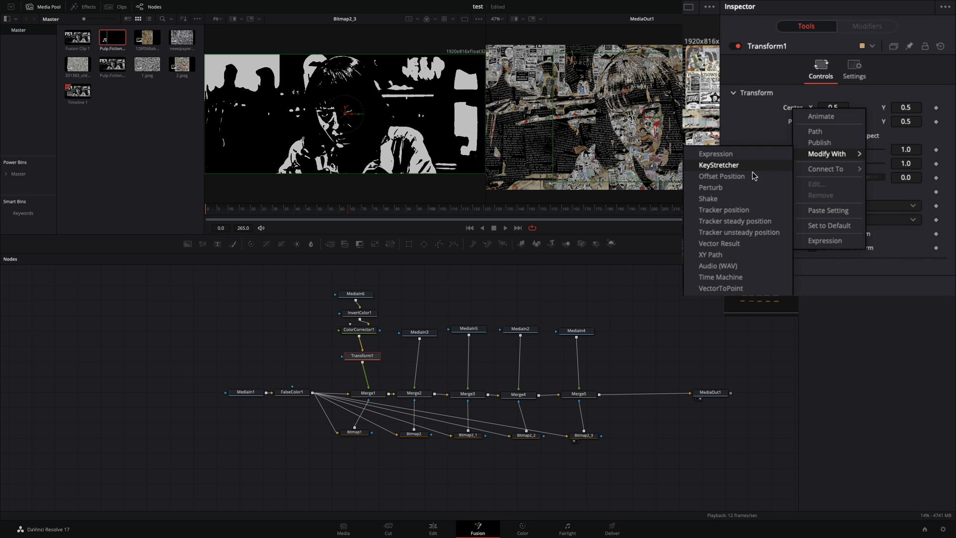
click(708, 198)
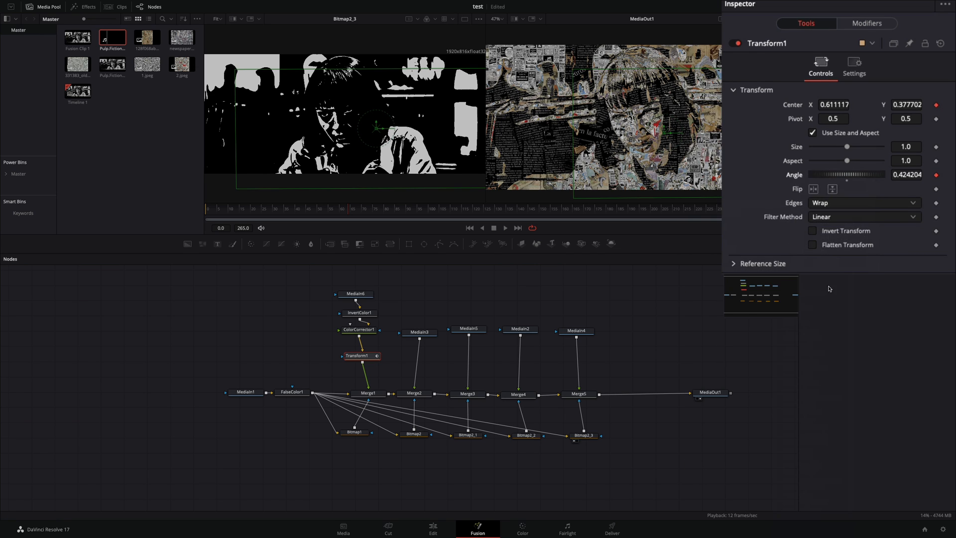
click(866, 24)
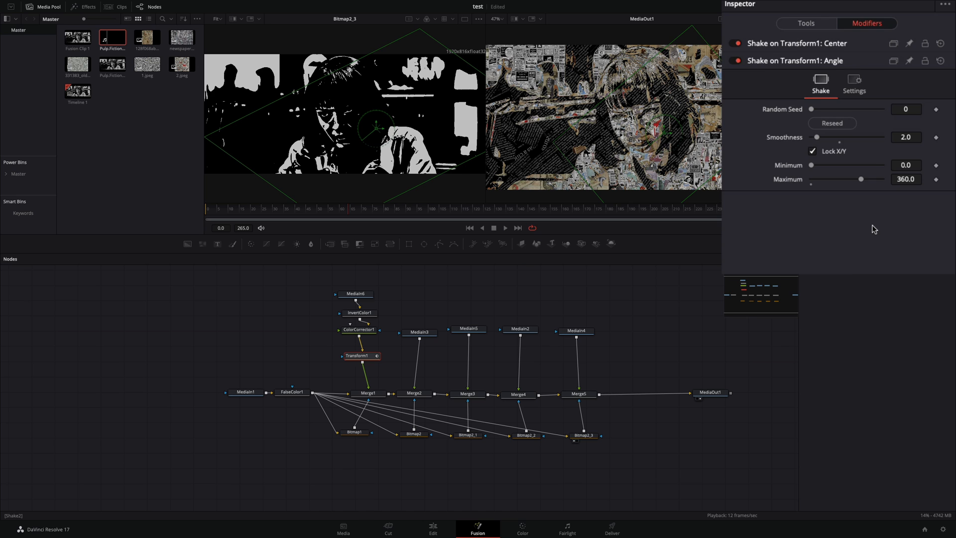
Step: Duplicate the shaking transform for the Media3 layer and reseed its shakes
click(419, 333)
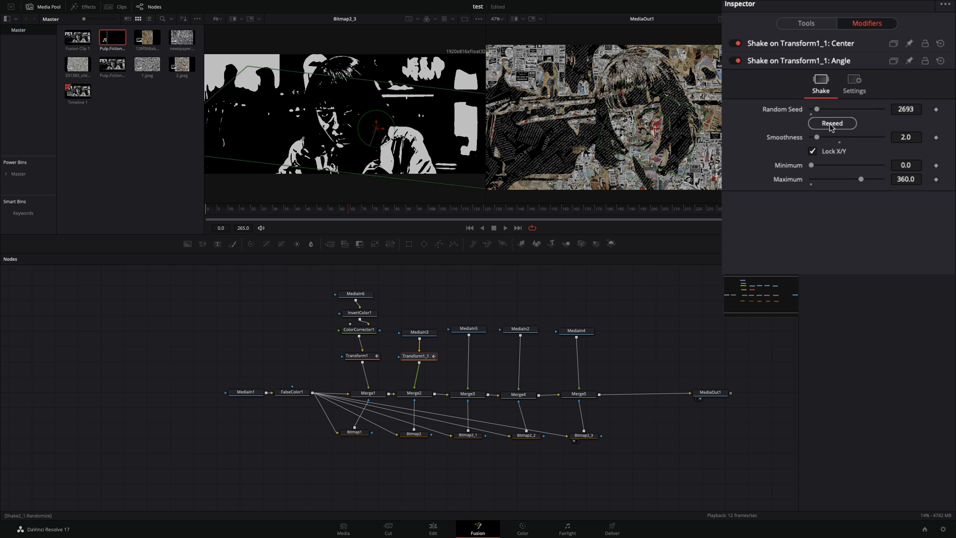
click(832, 123)
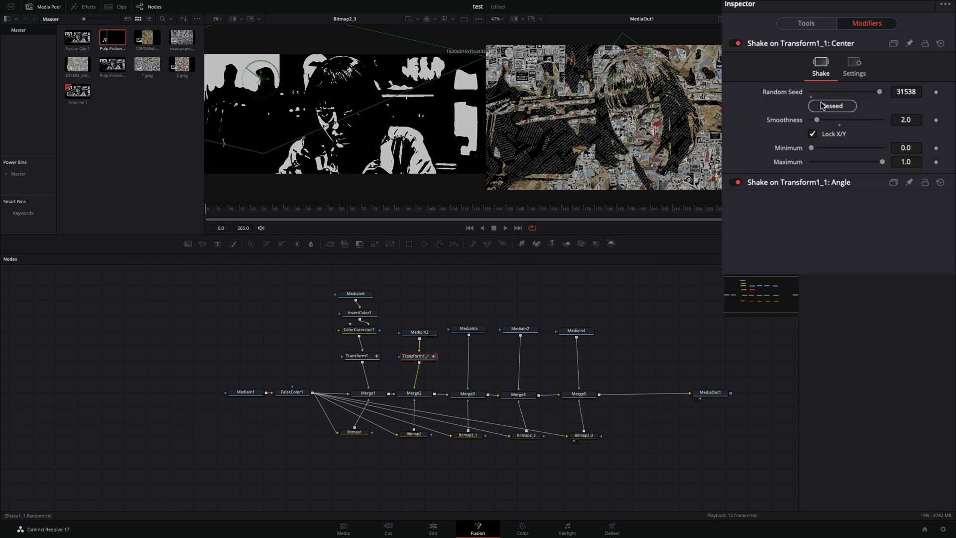
click(468, 328)
text(time)
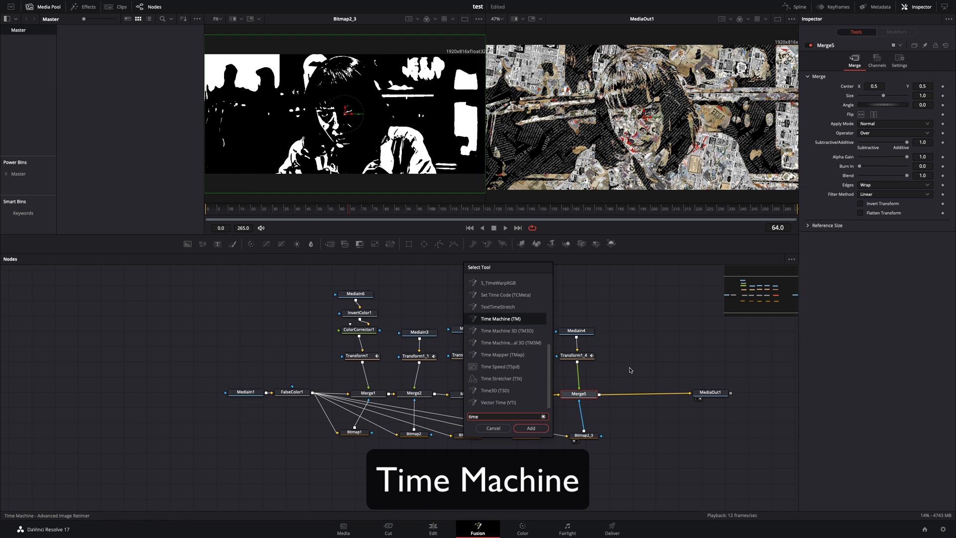
Step: Add a Time Machine after Merge5 and set its Mode to Skip
click(529, 428)
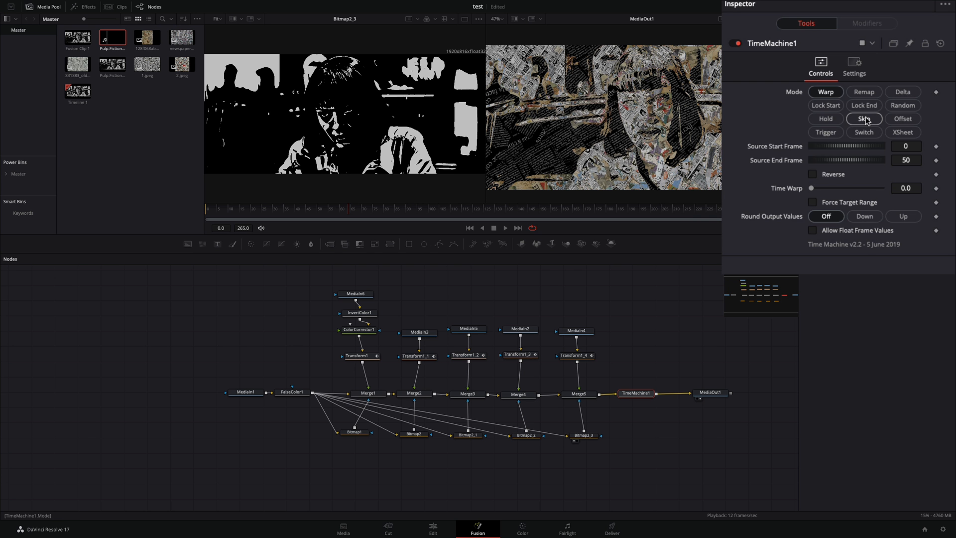
click(863, 119)
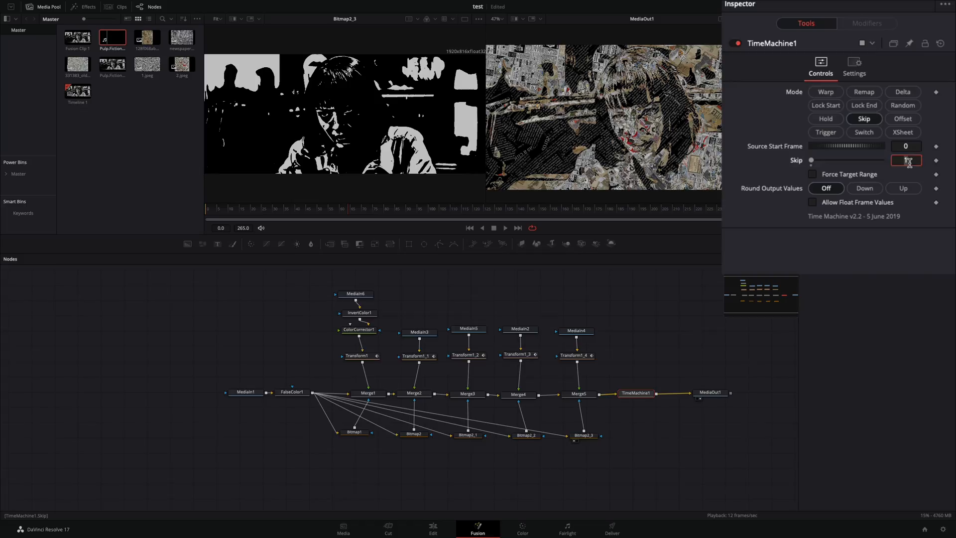